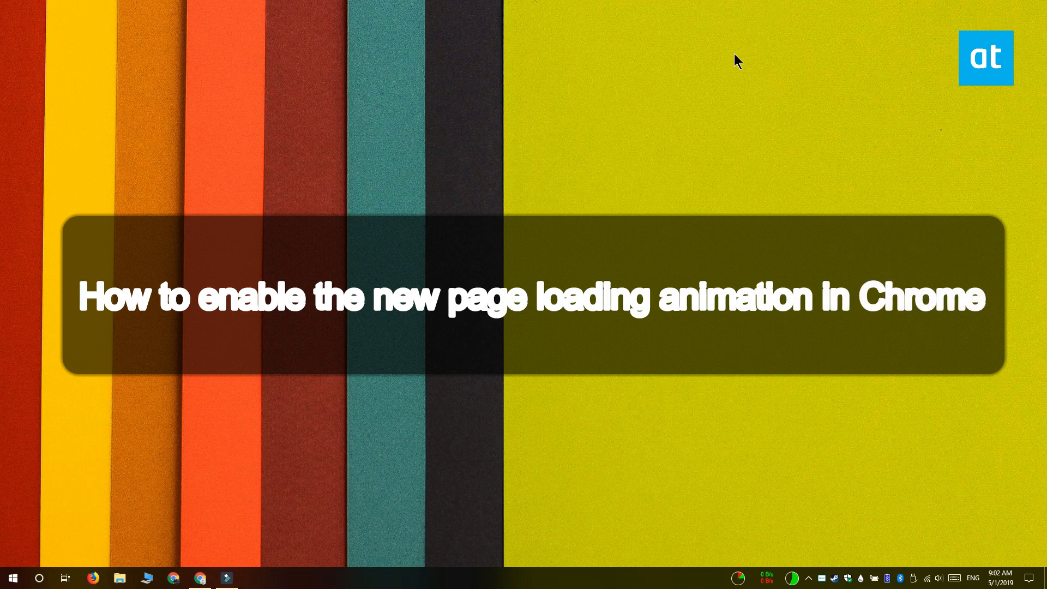
pyautogui.moveTo(937, 264)
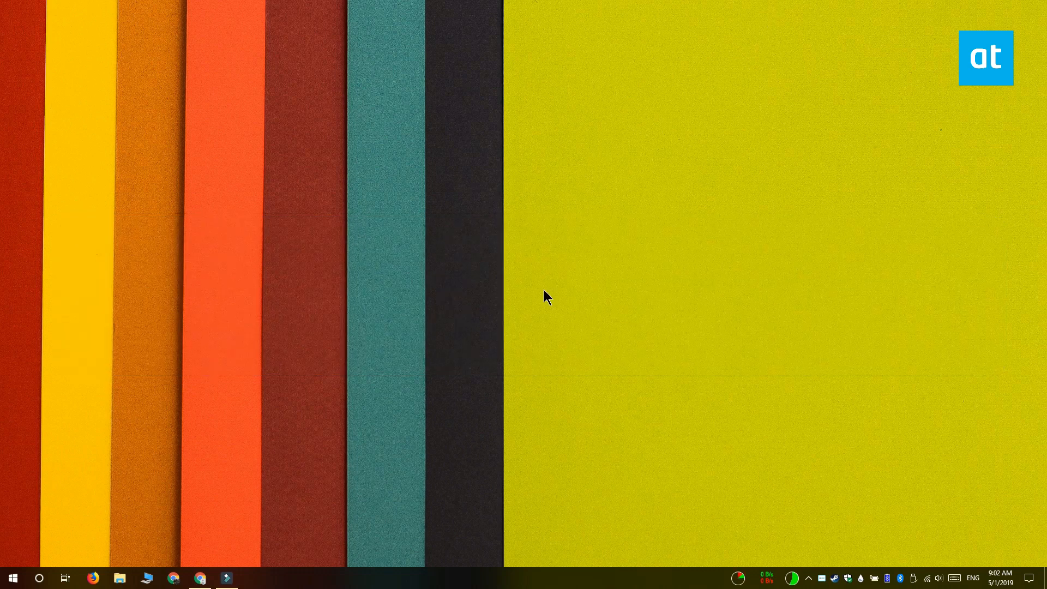
pyautogui.moveTo(200, 578)
pyautogui.write('c')
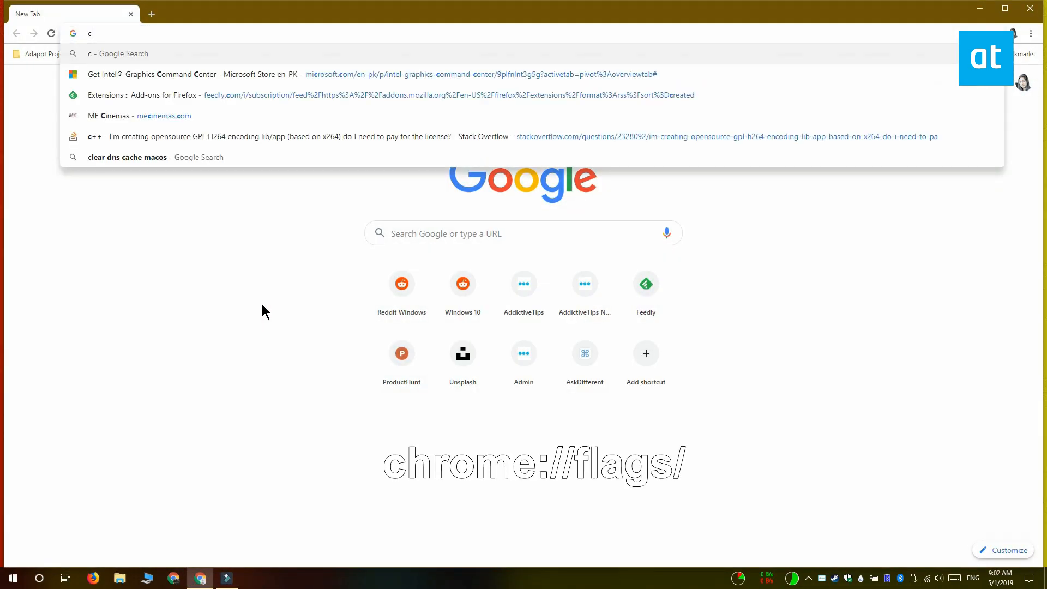
# Load chrome://flags/ in a new tab.
pyautogui.write('hrome://flags')
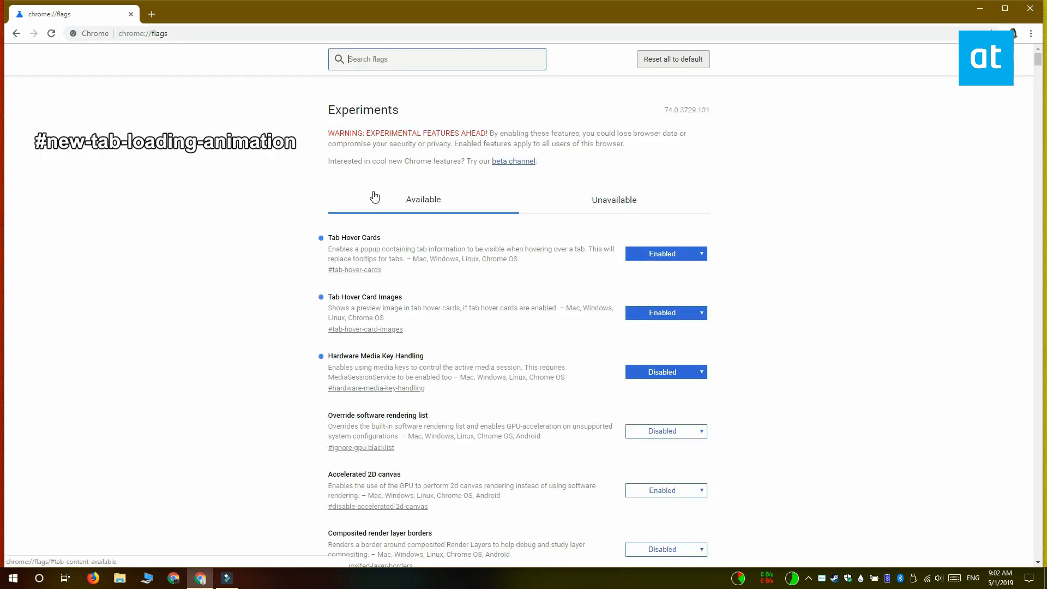
# Search for #new-tab-loading-animation and set the flag to Enabled.
pyautogui.write('#new-tab-loading-animation')
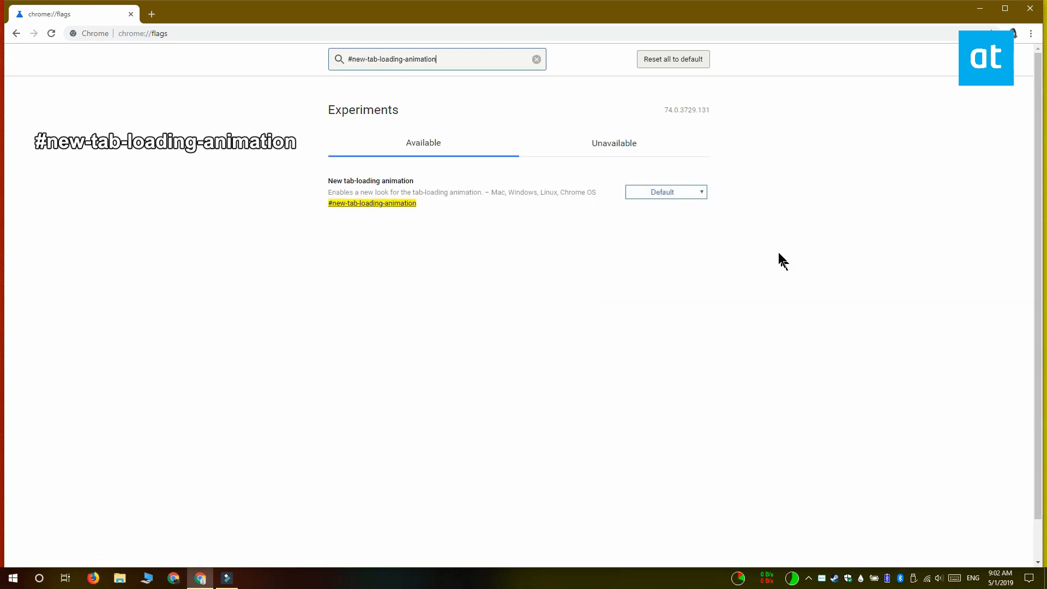
pyautogui.click(664, 192)
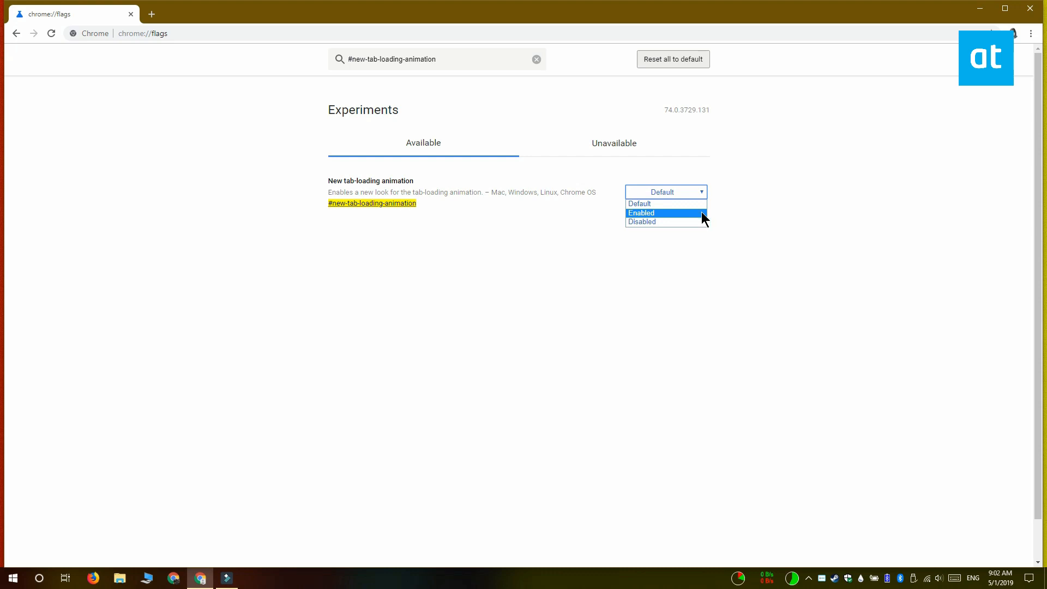
pyautogui.click(639, 212)
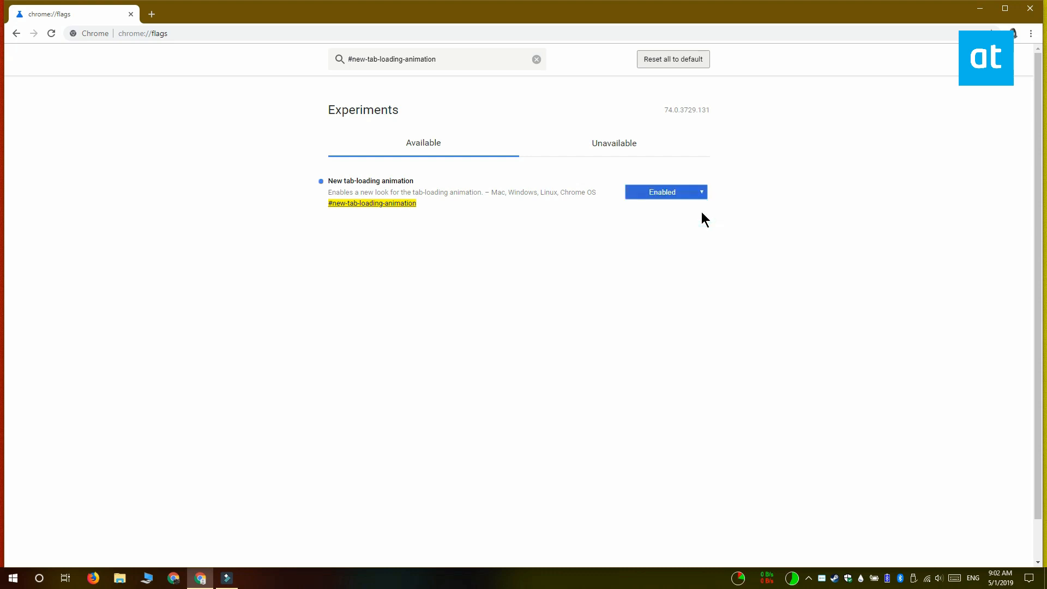
pyautogui.click(665, 191)
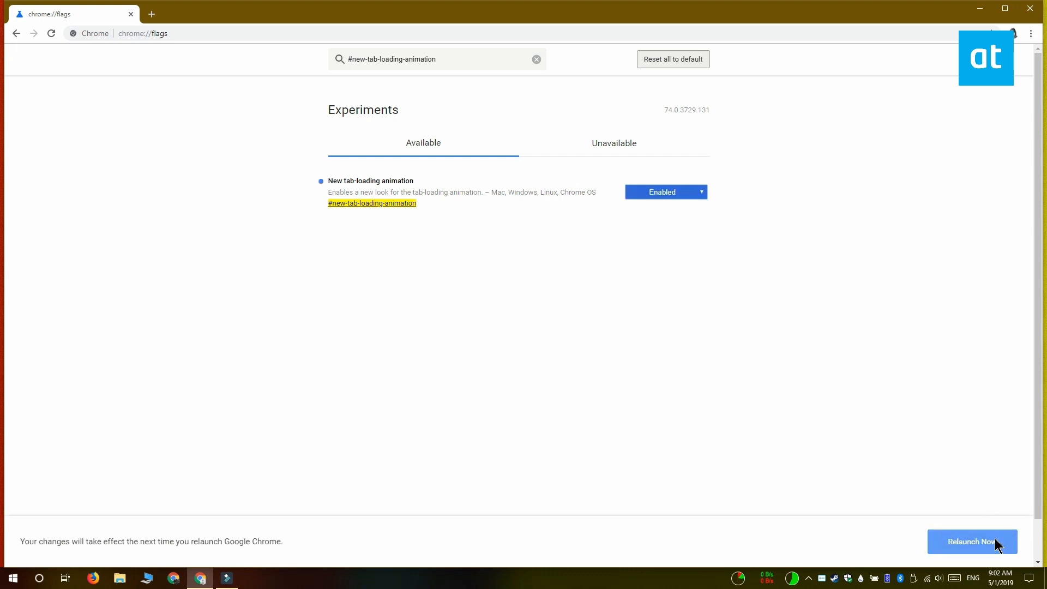
# Relaunch Chrome to apply the flag, then open a new tab.
pyautogui.click(972, 541)
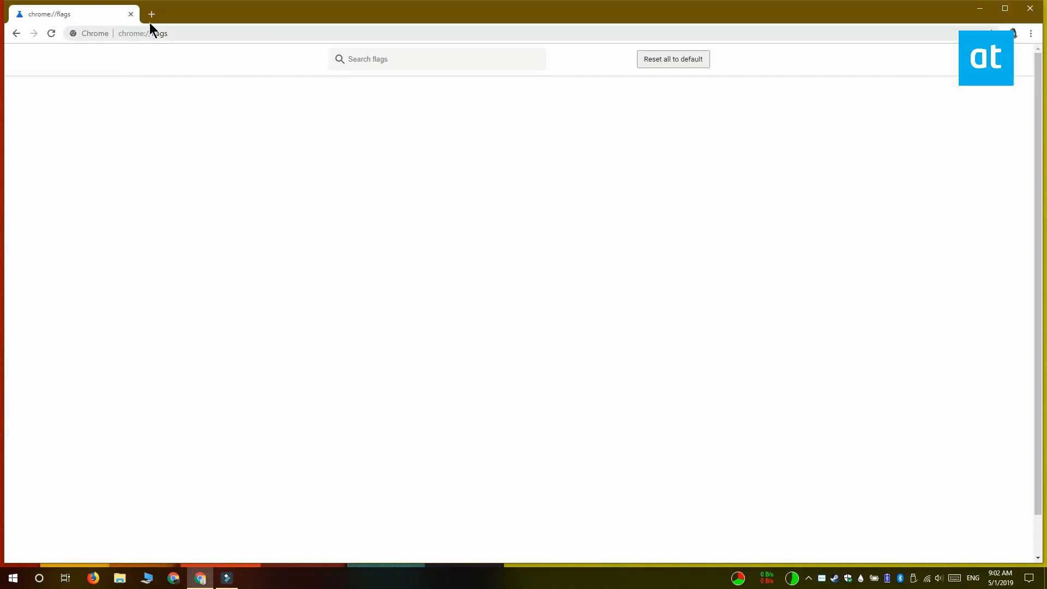
pyautogui.click(151, 13)
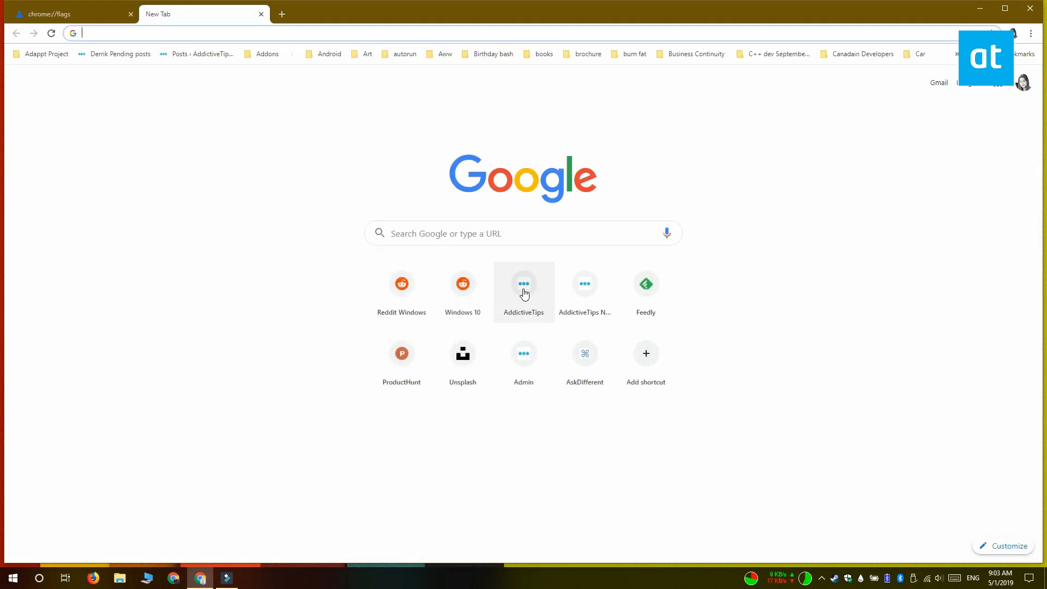
# Open the AddictiveTips shortcut and reload the page to see the loading animation.
pyautogui.click(524, 283)
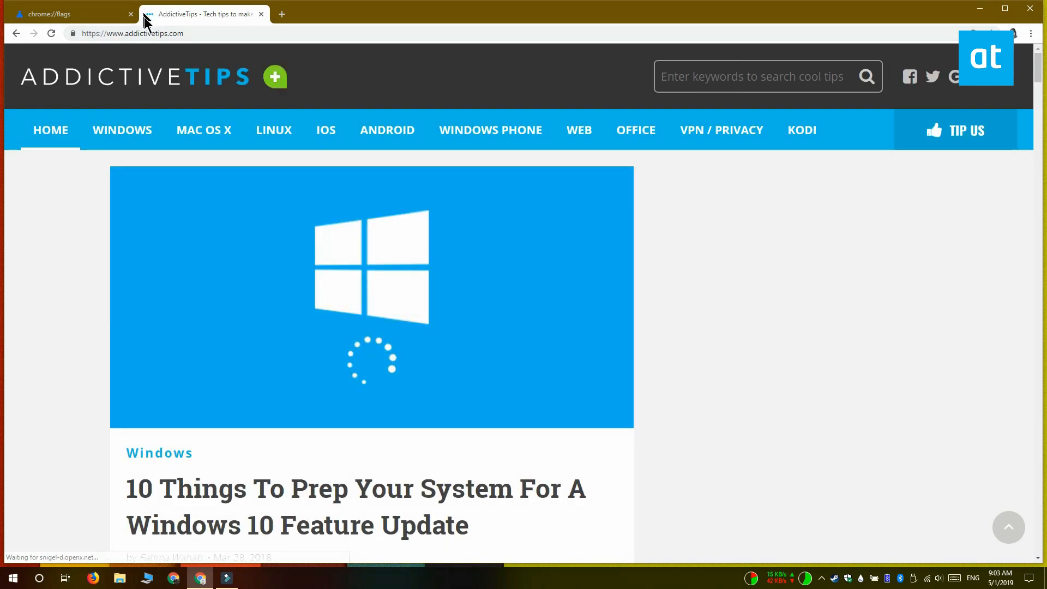
pyautogui.click(50, 34)
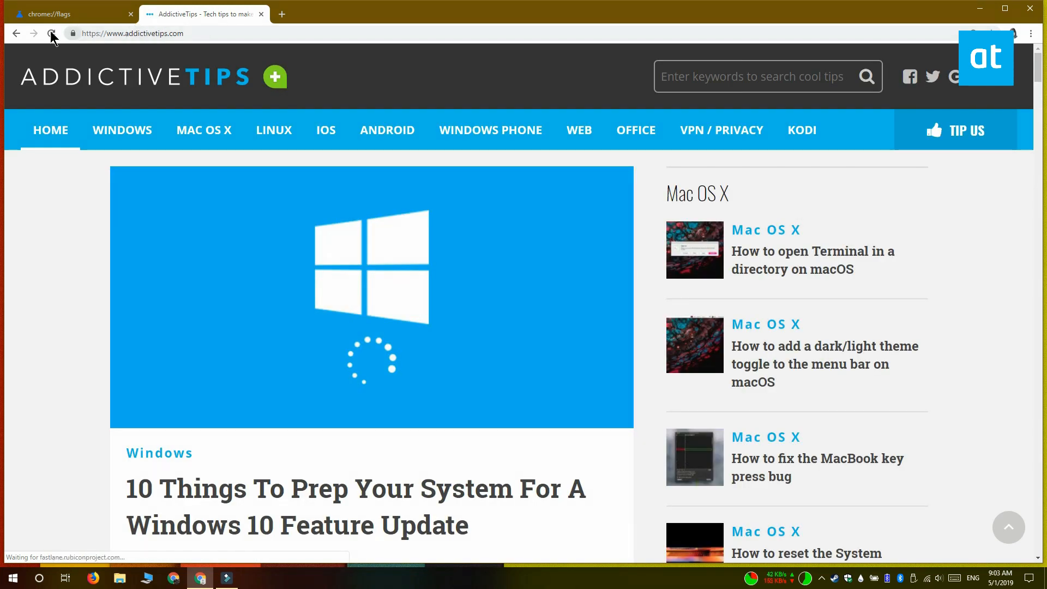